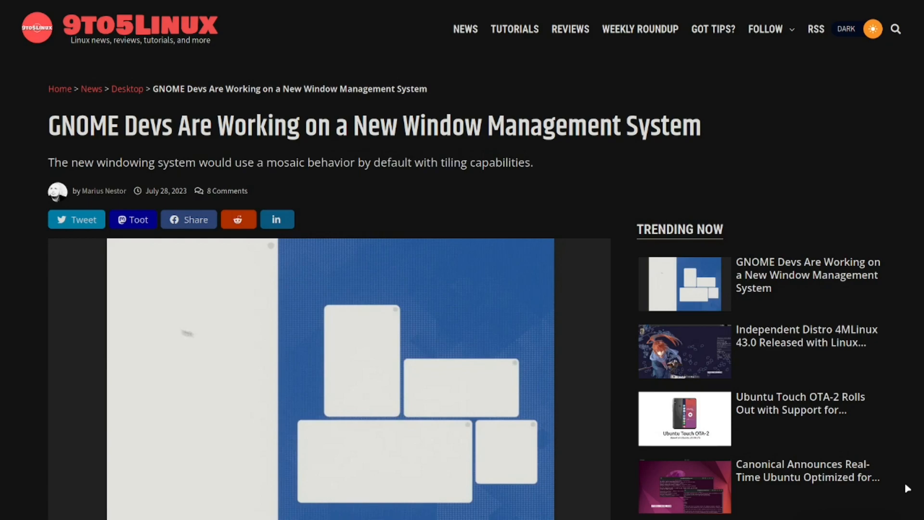
pyautogui.moveTo(912, 401)
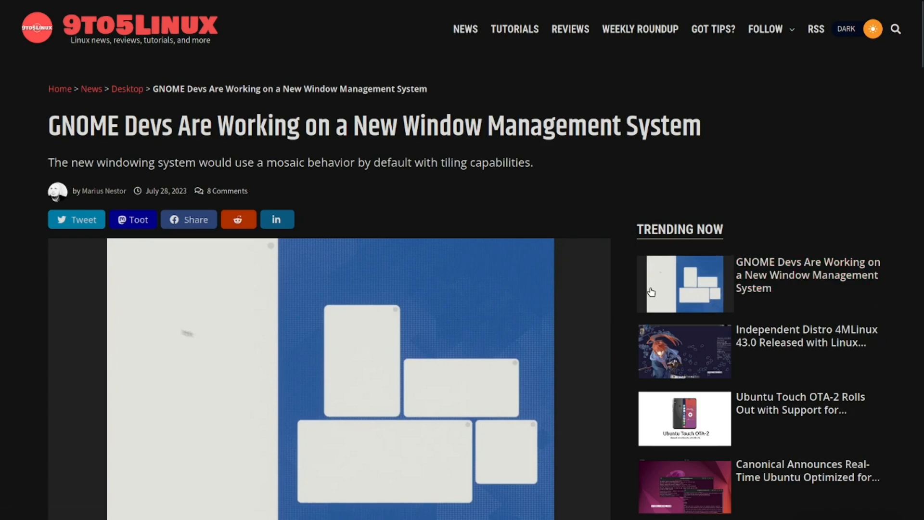
pyautogui.moveTo(490, 249)
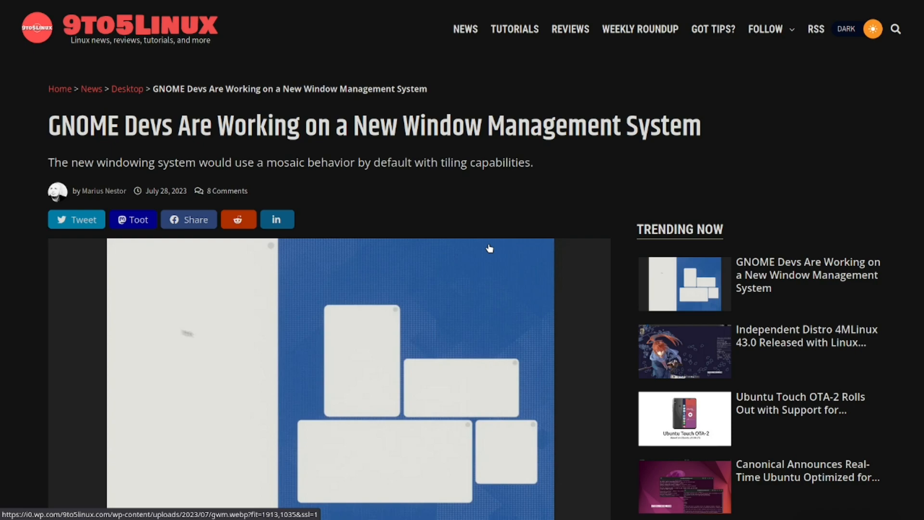
pyautogui.moveTo(524, 222)
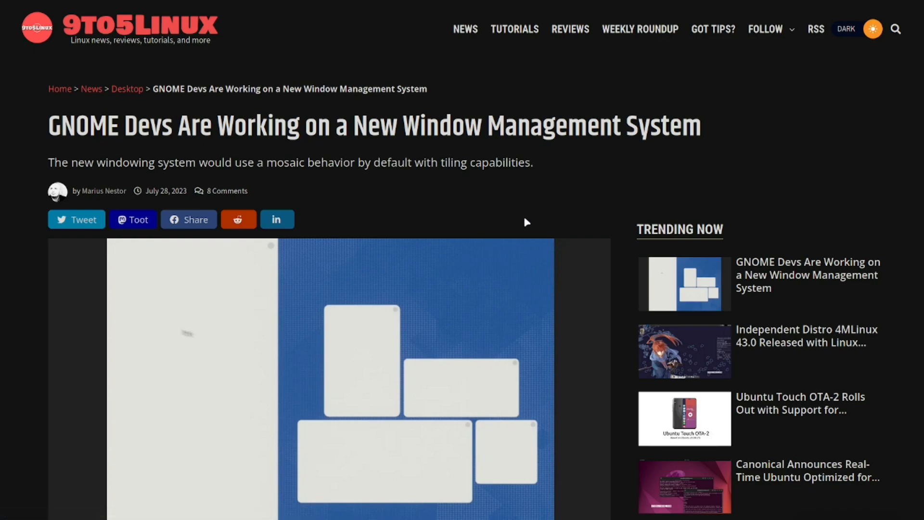
pyautogui.moveTo(488, 198)
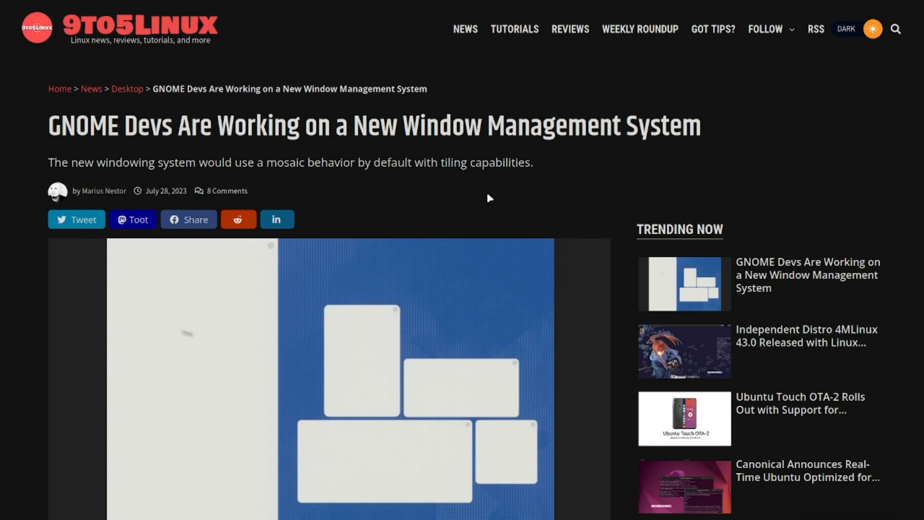
pyautogui.moveTo(505, 177)
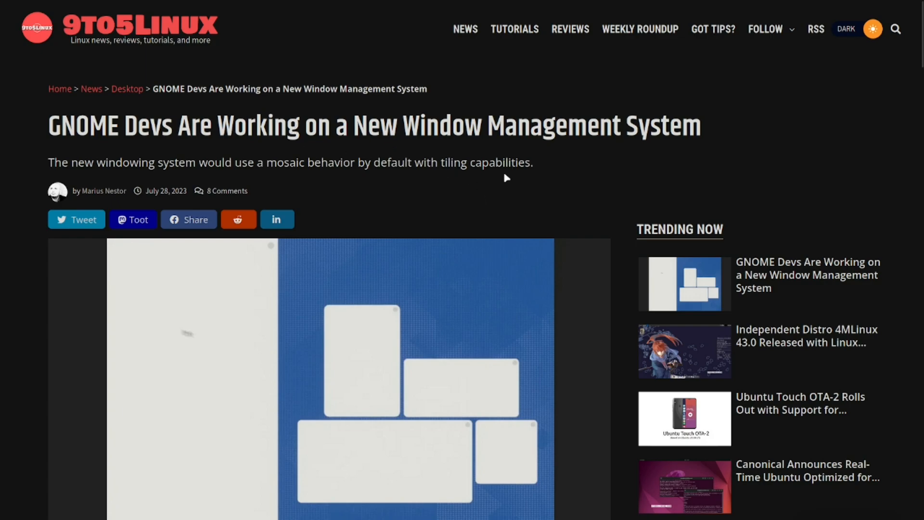
pyautogui.moveTo(513, 178)
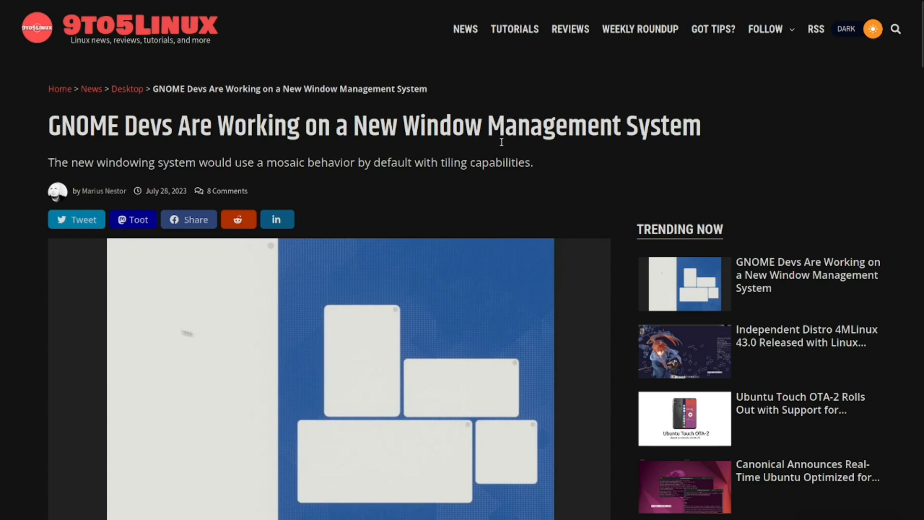
pyautogui.moveTo(577, 181)
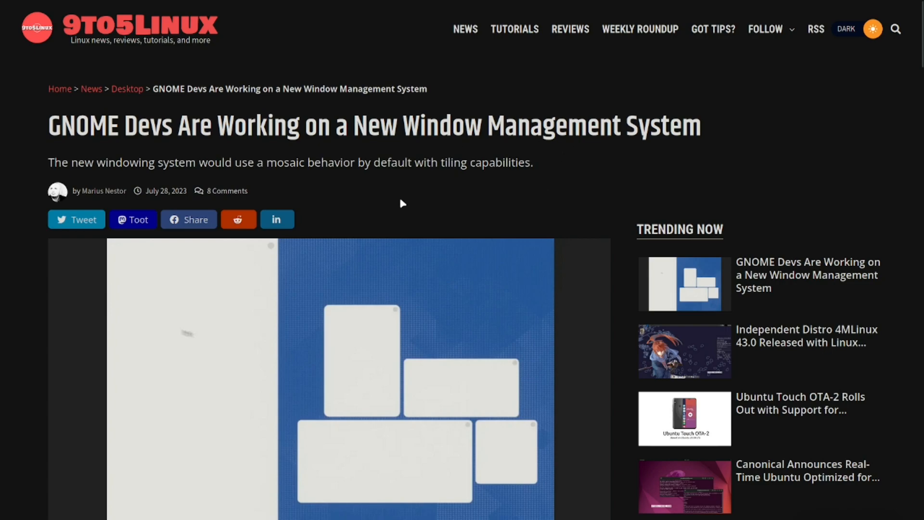
# Read down through the stacking and tiling problem paragraphs to the first mosaic demo video
pyautogui.scroll(-3)
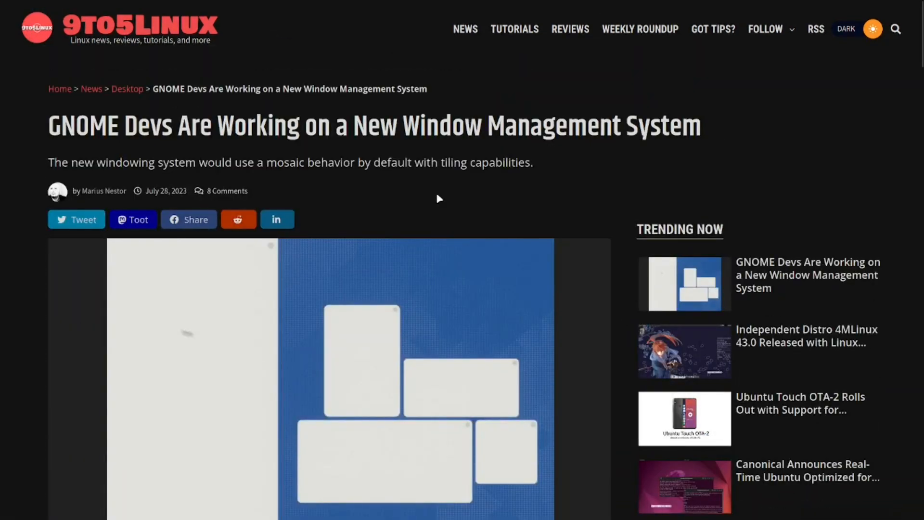
pyautogui.scroll(-3)
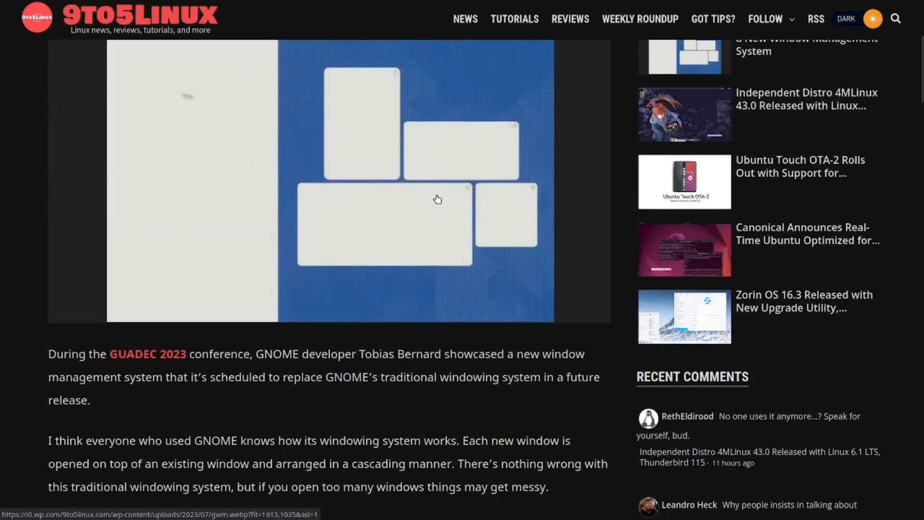
pyautogui.moveTo(353, 380)
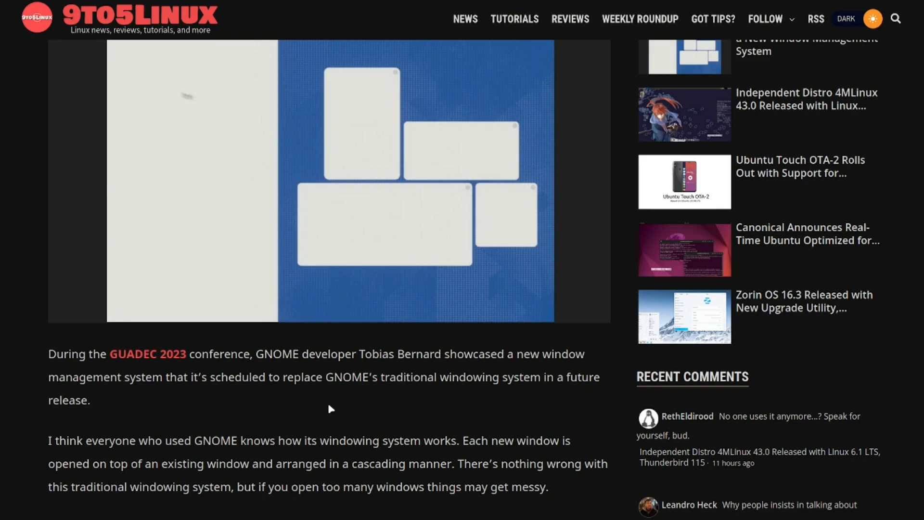
pyautogui.scroll(-3)
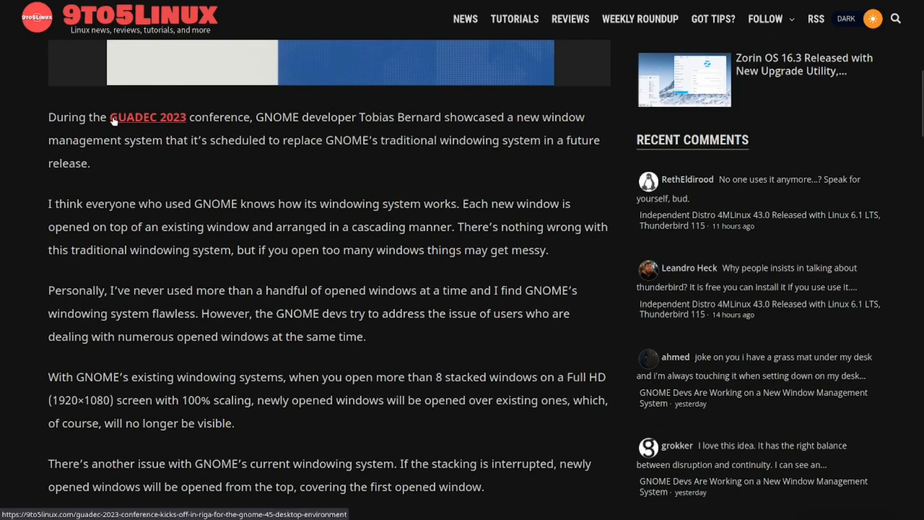
pyautogui.moveTo(172, 136)
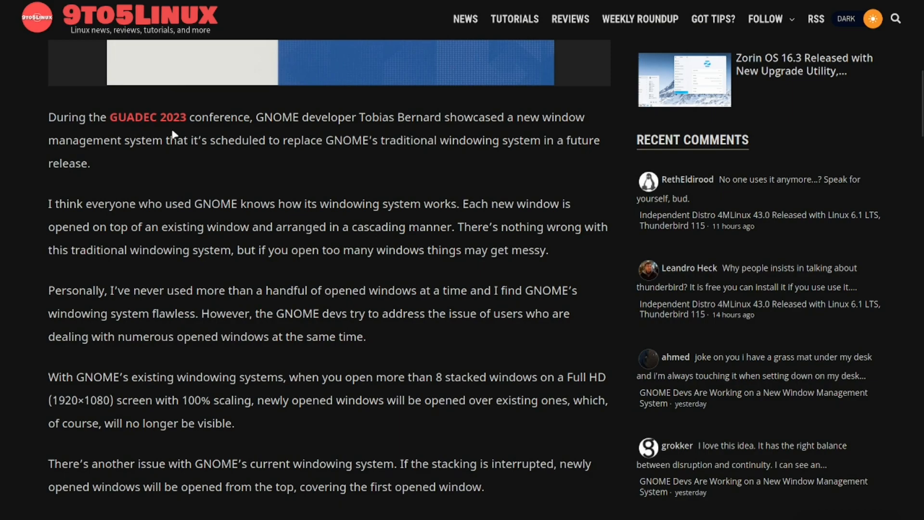
pyautogui.moveTo(368, 124)
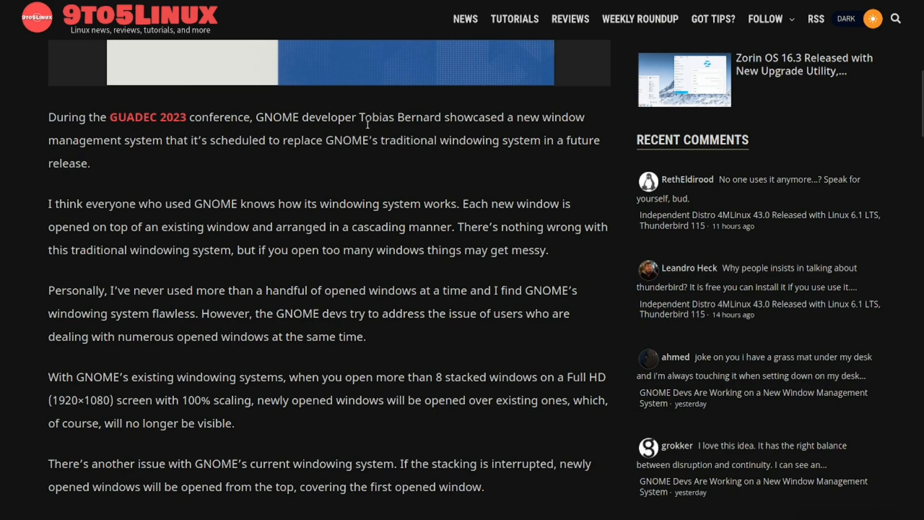
pyautogui.moveTo(389, 156)
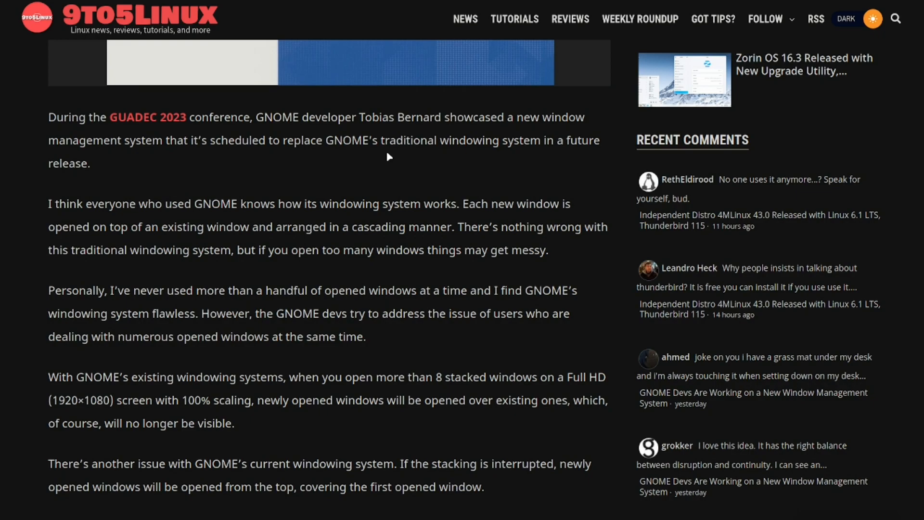
pyautogui.moveTo(392, 263)
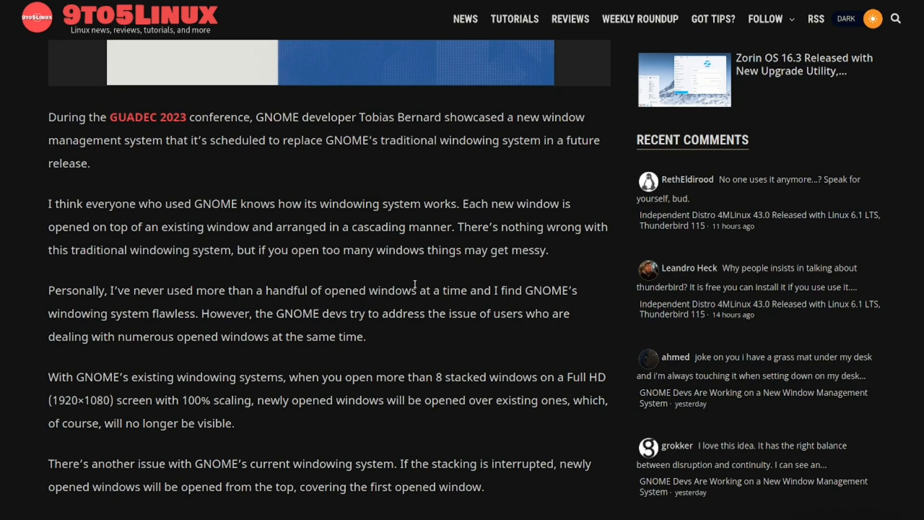
pyautogui.moveTo(449, 330)
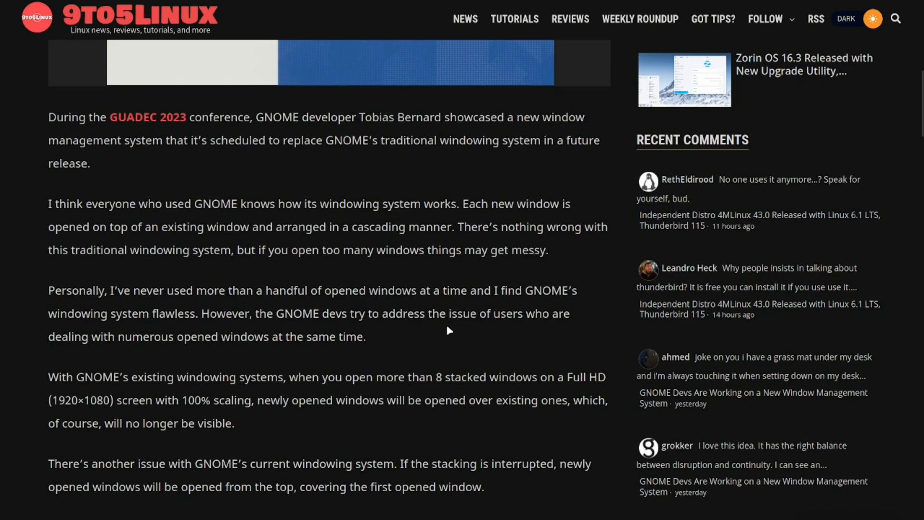
pyautogui.scroll(-3)
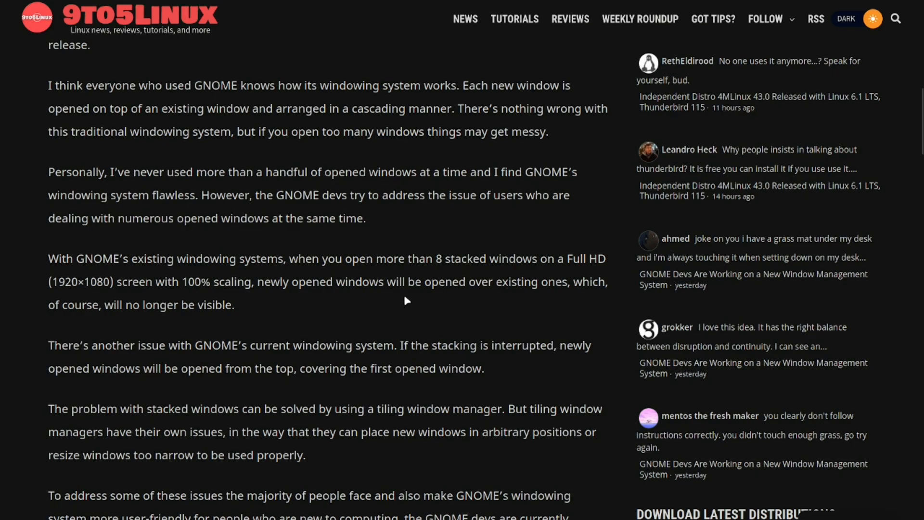
pyautogui.moveTo(388, 326)
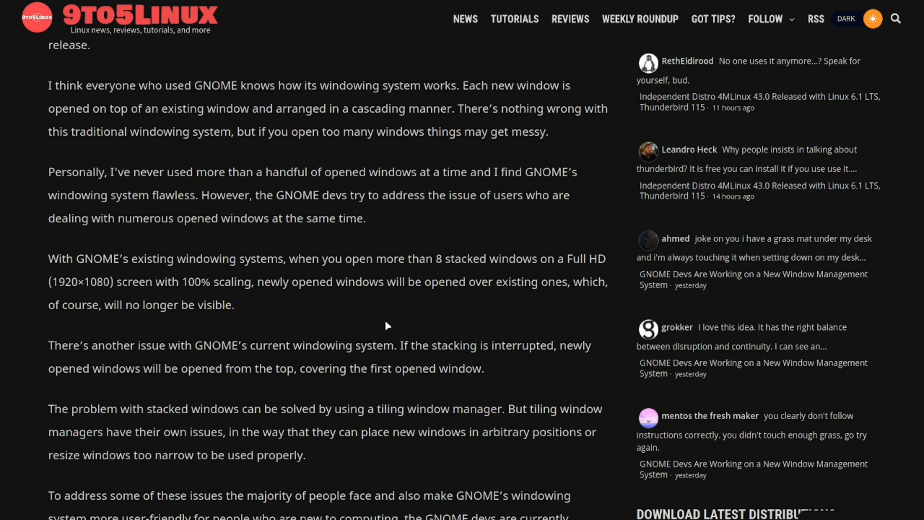
pyautogui.scroll(-3)
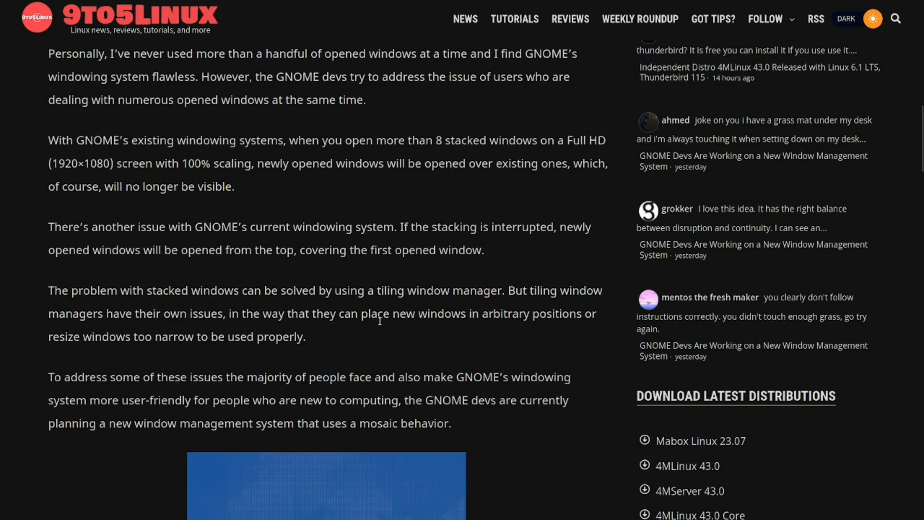
pyautogui.scroll(-3)
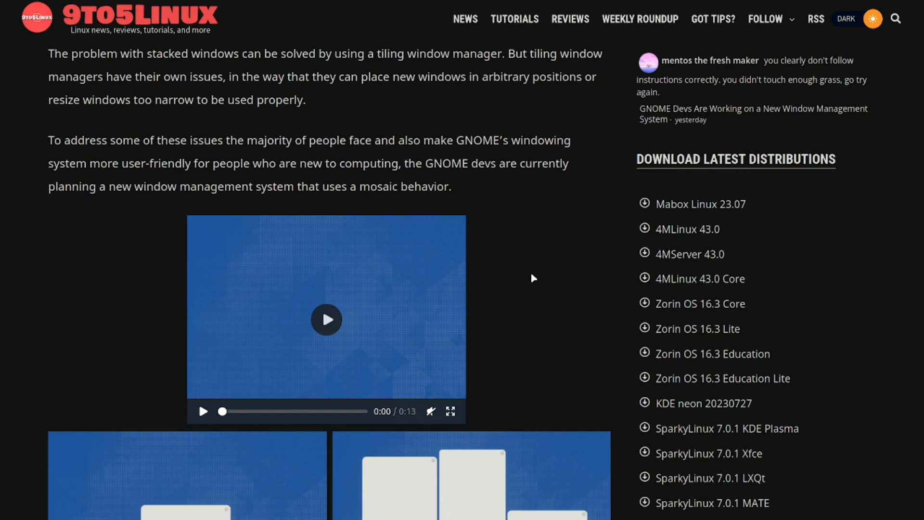
pyautogui.moveTo(543, 256)
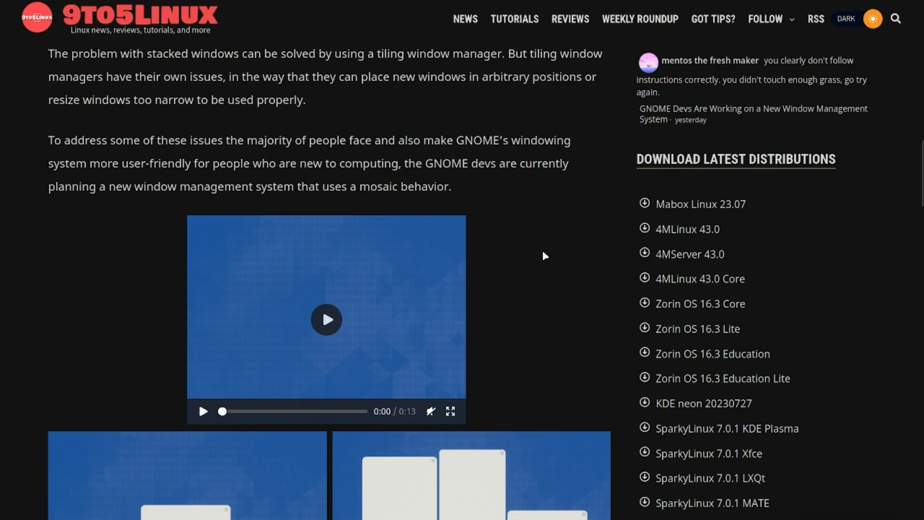
# Scroll so the two further mosaic demo videos appear beneath the first one
pyautogui.scroll(-3)
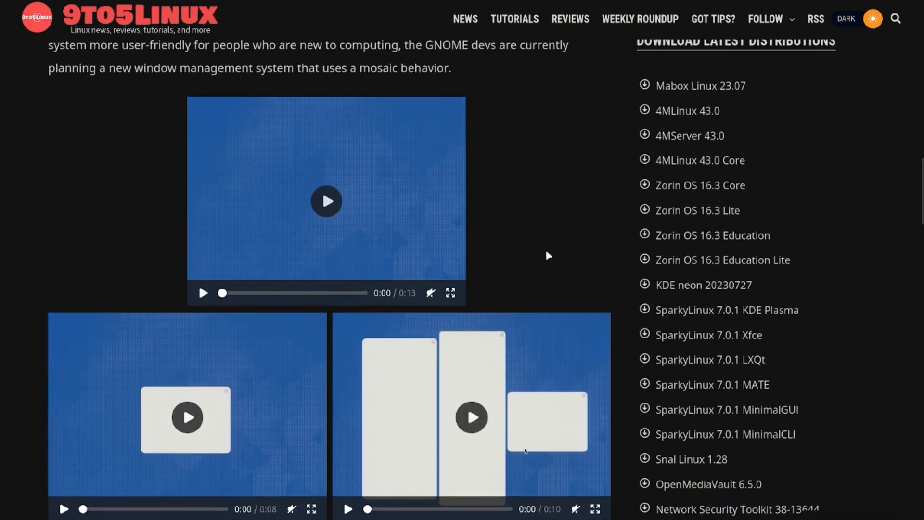
# Play the first mosaic demo video full screen, then return to the article
pyautogui.click(326, 200)
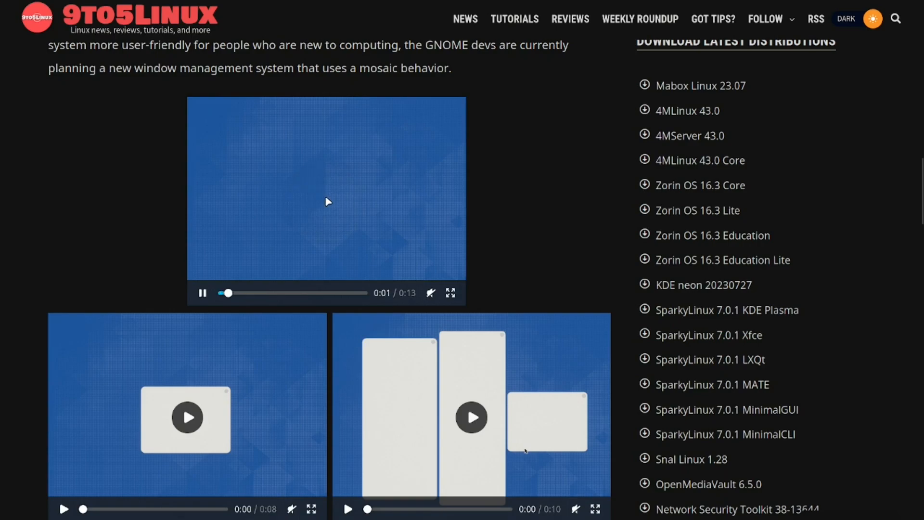
pyautogui.click(451, 293)
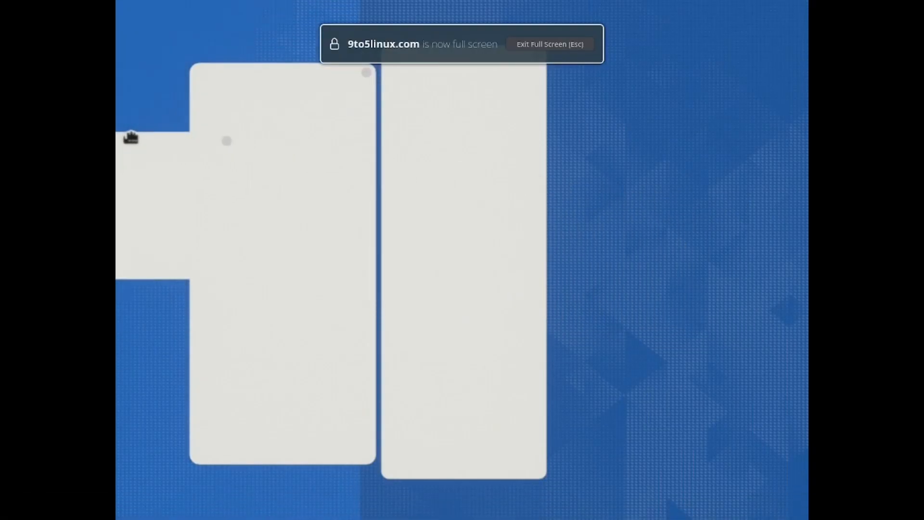
pyautogui.press('Escape')
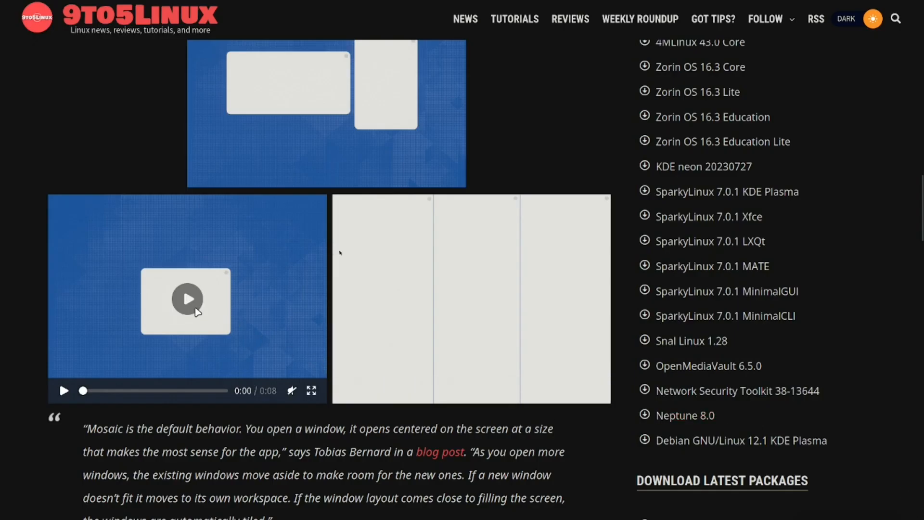
# Play the second mosaic demo video and read the remaining paragraphs down to the closing quote
pyautogui.click(311, 390)
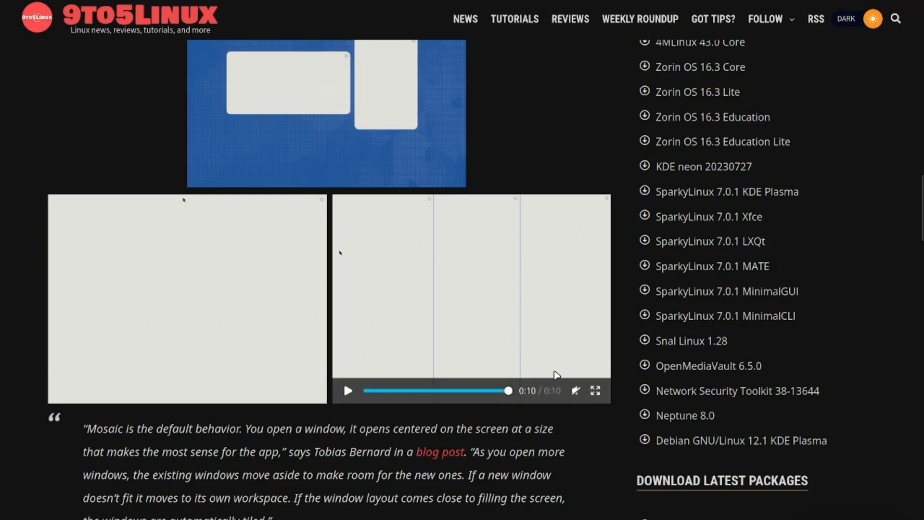
pyautogui.scroll(-3)
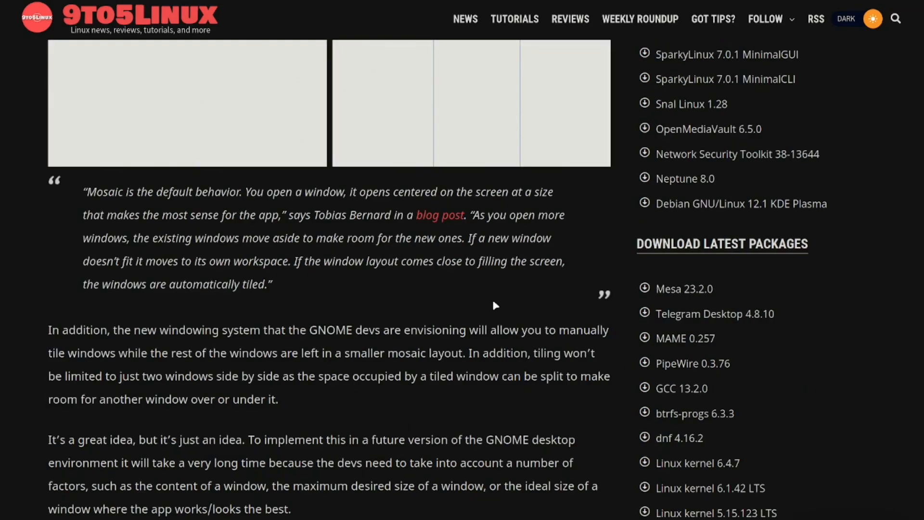
pyautogui.scroll(-3)
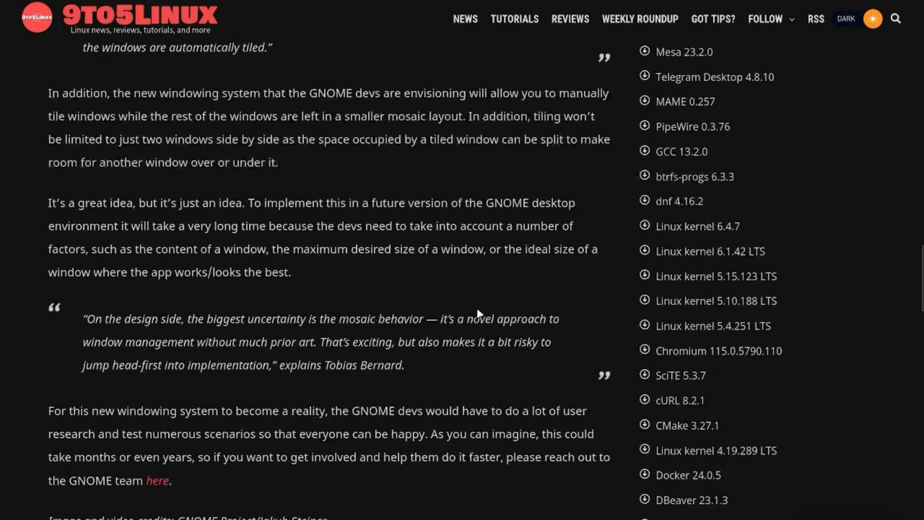
pyautogui.scroll(-3)
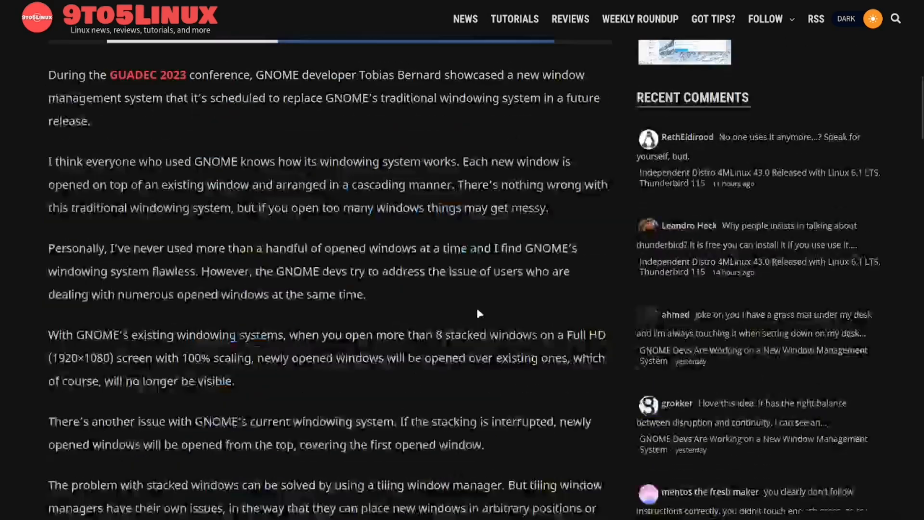
pyautogui.scroll(3)
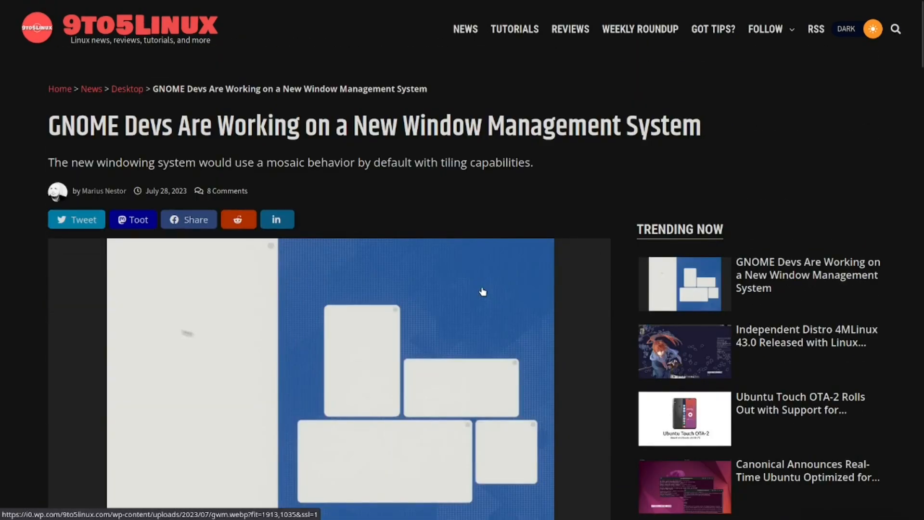
pyautogui.scroll(-3)
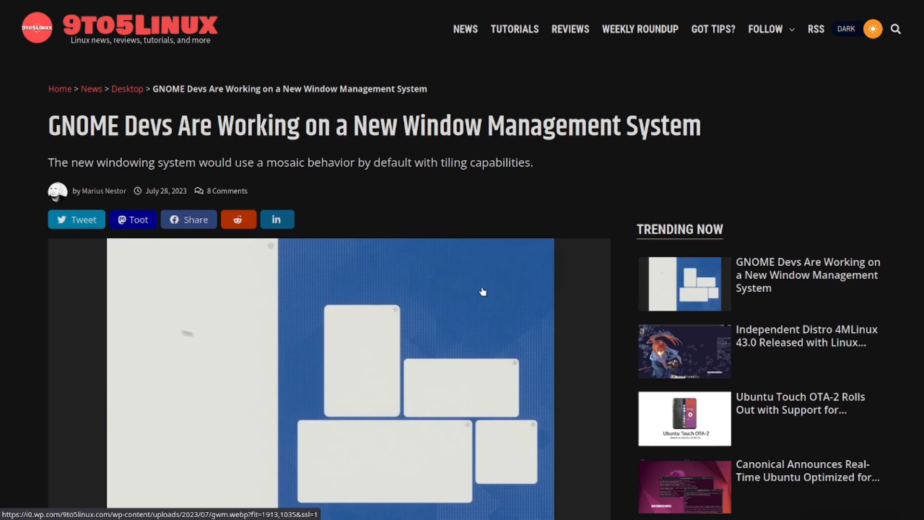
pyautogui.scroll(-3)
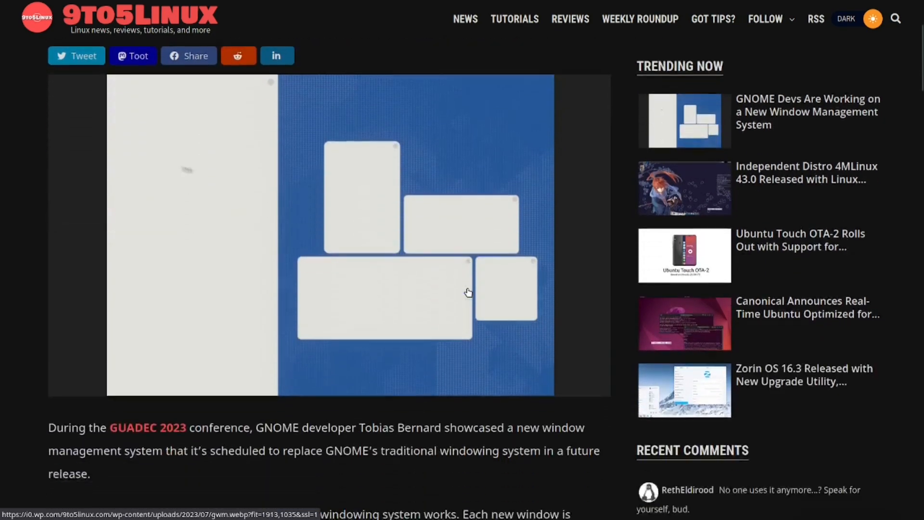
pyautogui.scroll(-3)
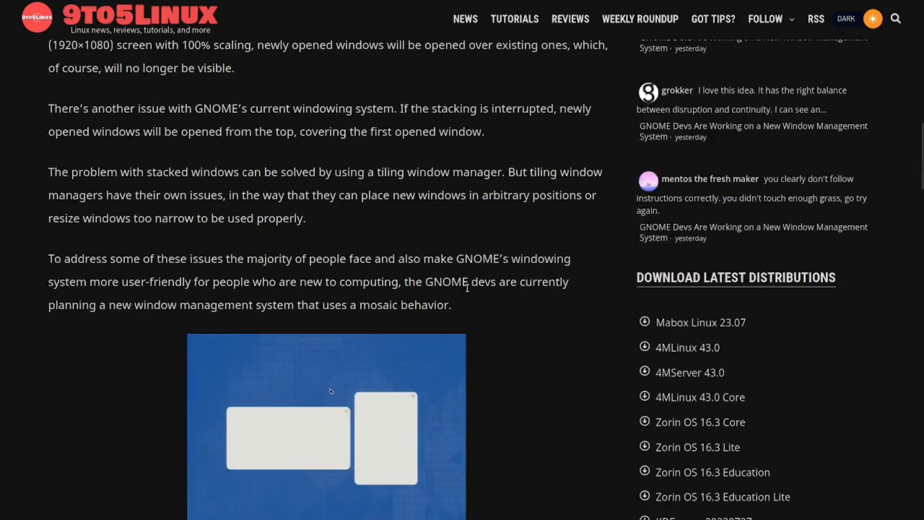
pyautogui.scroll(-3)
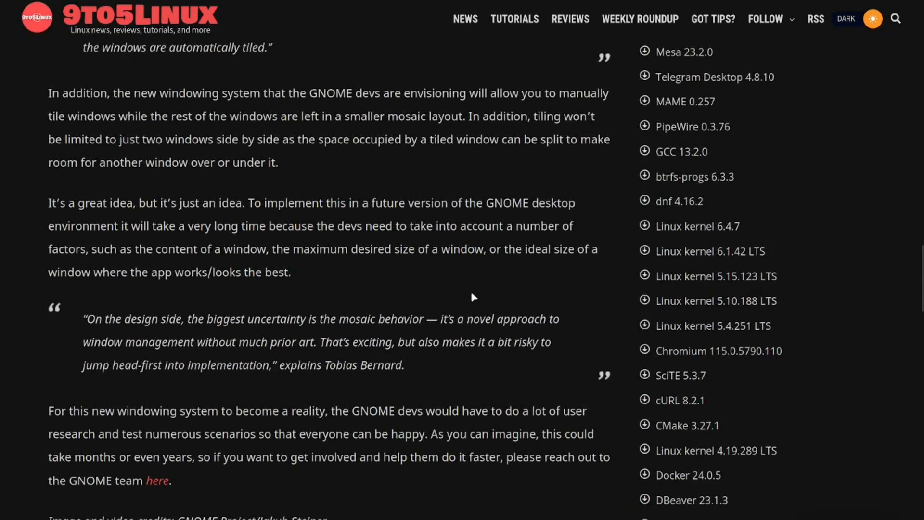
pyautogui.scroll(-3)
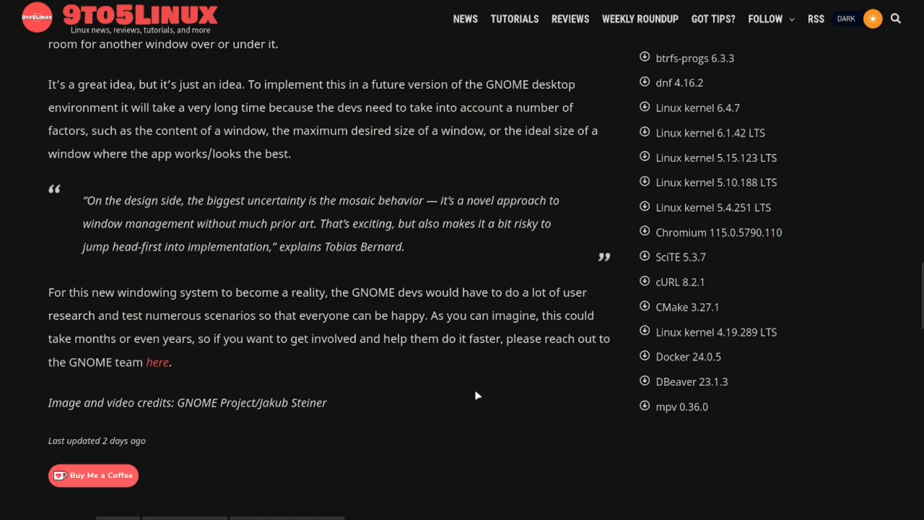
pyautogui.moveTo(466, 409)
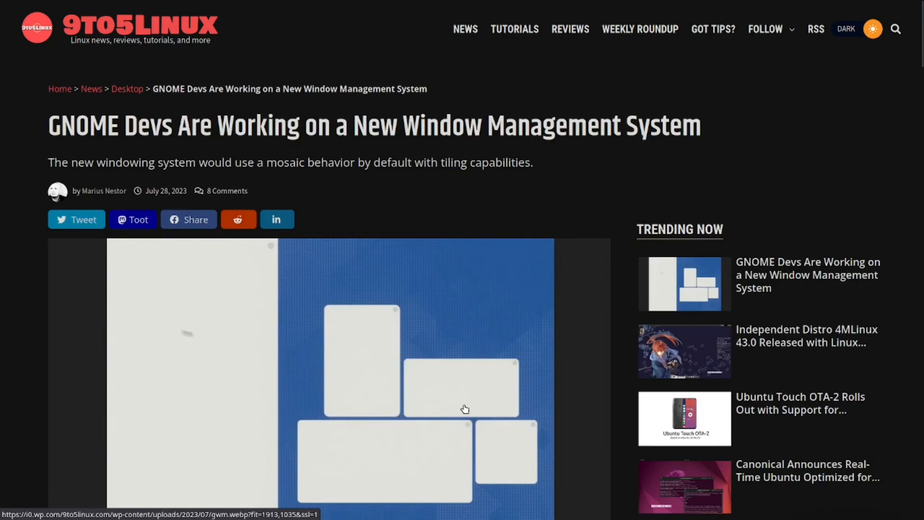
pyautogui.scroll(-3)
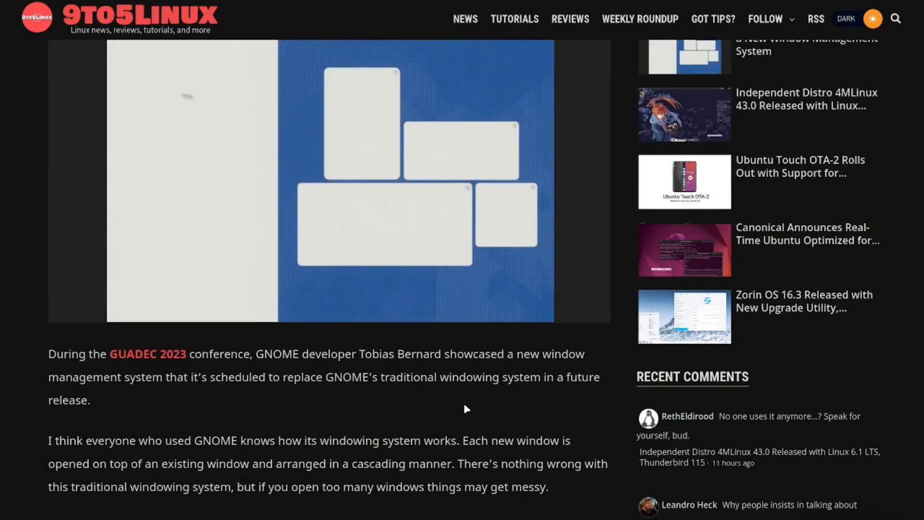